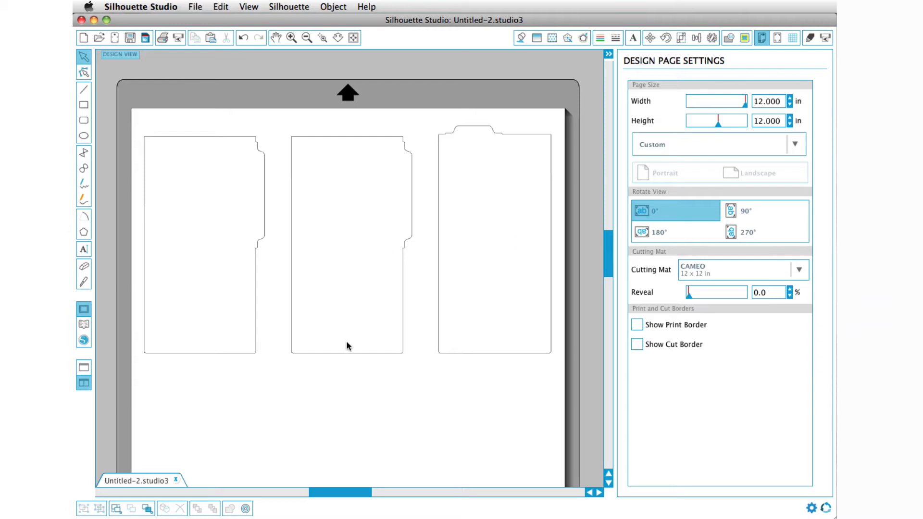
pyautogui.moveTo(237, 359)
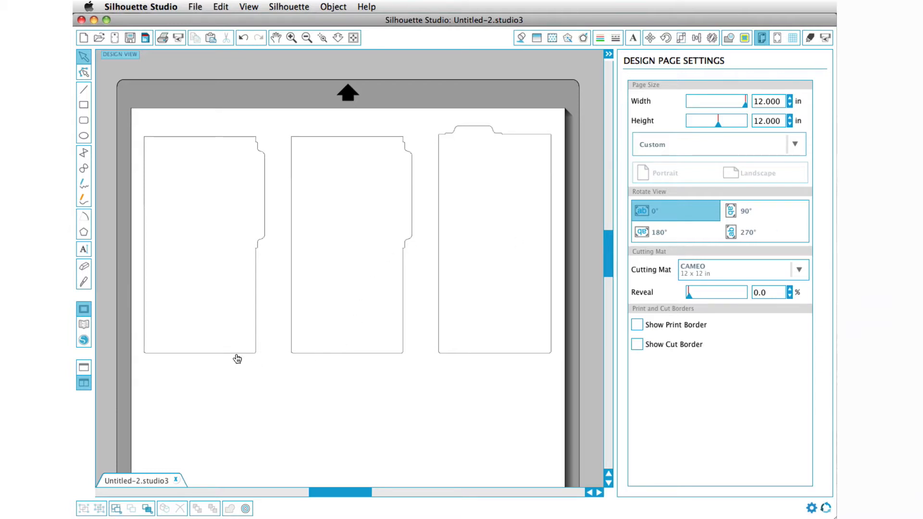
# Select the leftmost 3.340 in tab shape to reach its point editing options.
pyautogui.click(203, 247)
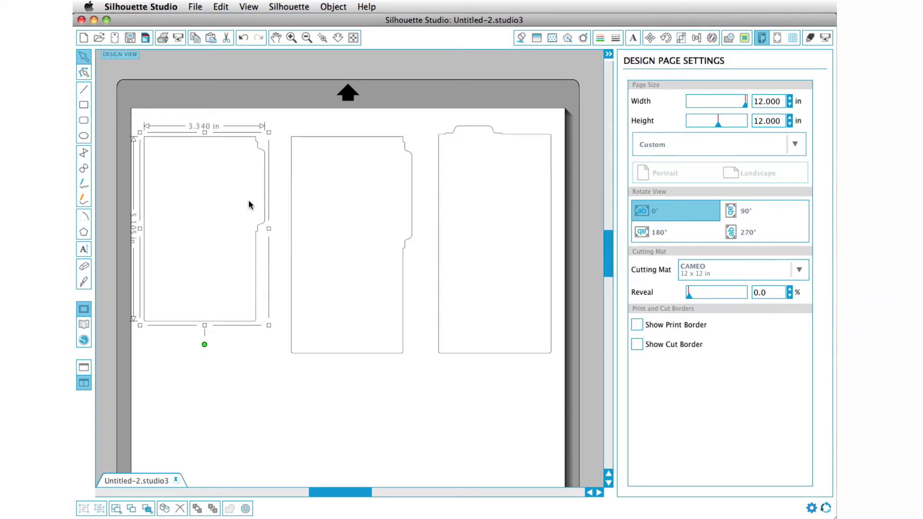
pyautogui.moveTo(261, 244)
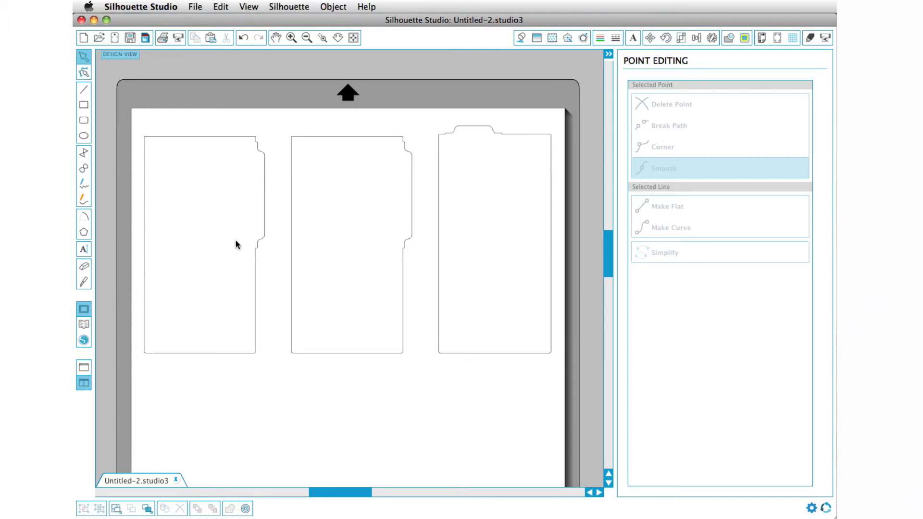
# Slice the first tab shape horizontally near its top with a straight knife cut.
pyautogui.click(84, 282)
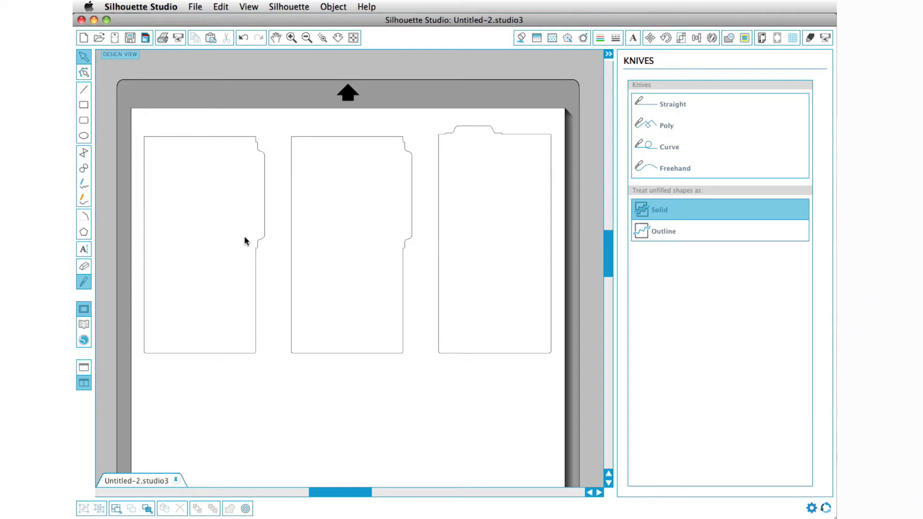
pyautogui.moveTo(665, 228)
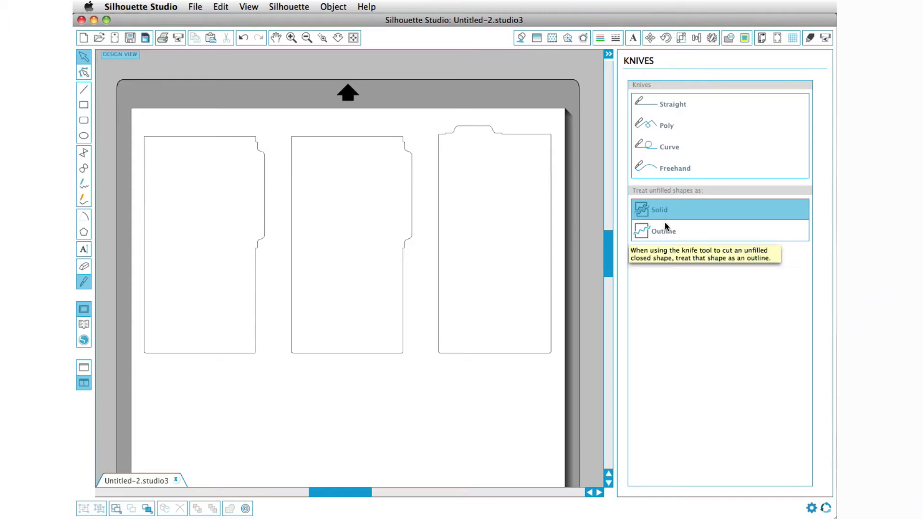
pyautogui.moveTo(693, 198)
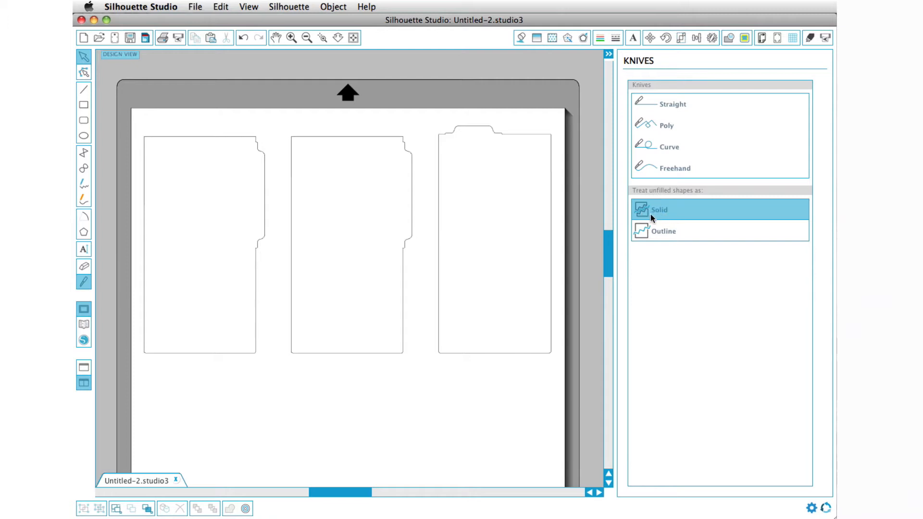
pyautogui.moveTo(694, 228)
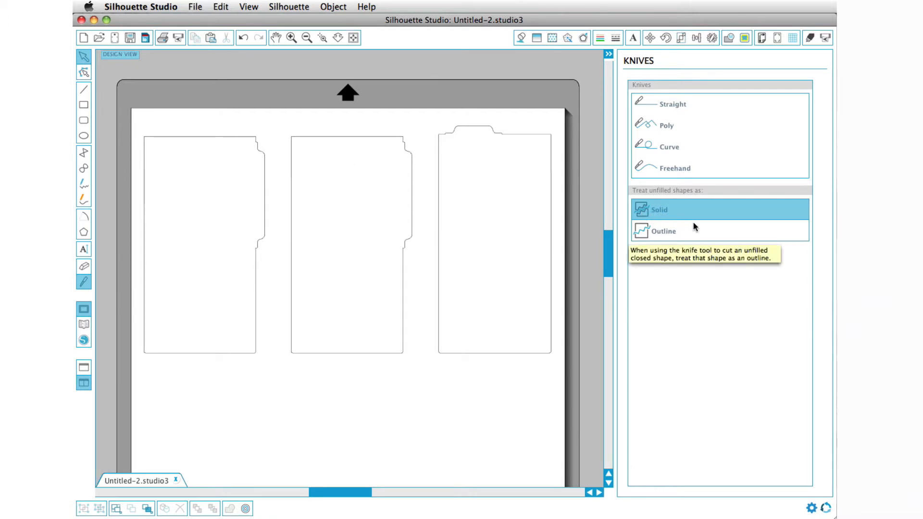
pyautogui.moveTo(115, 221)
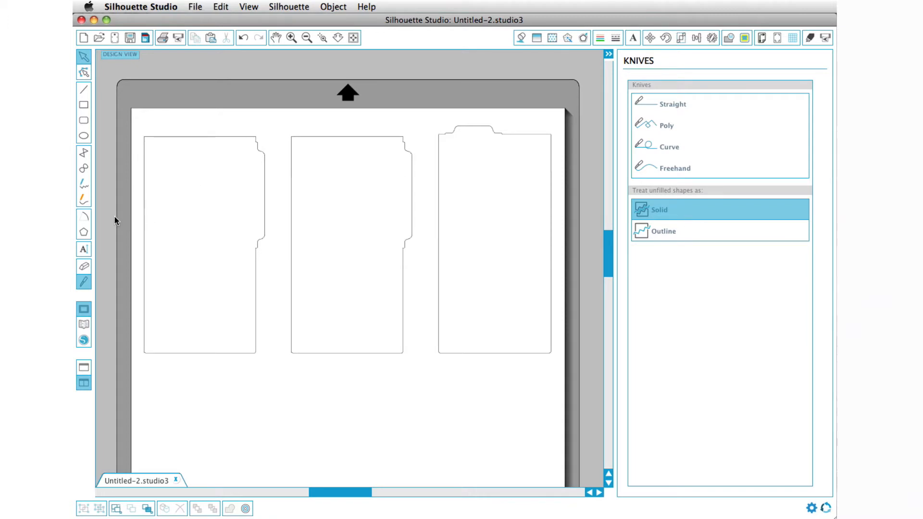
pyautogui.click(671, 104)
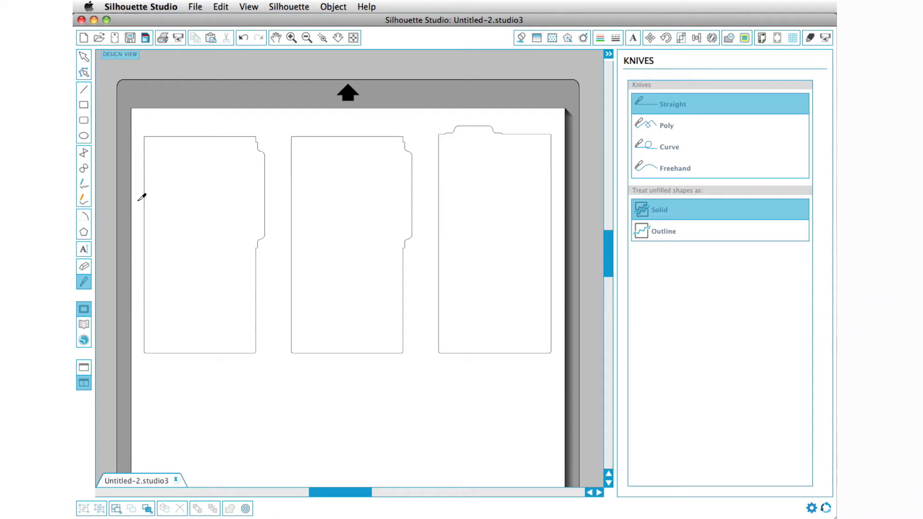
pyautogui.moveTo(139, 201); pyautogui.dragTo(241, 201)
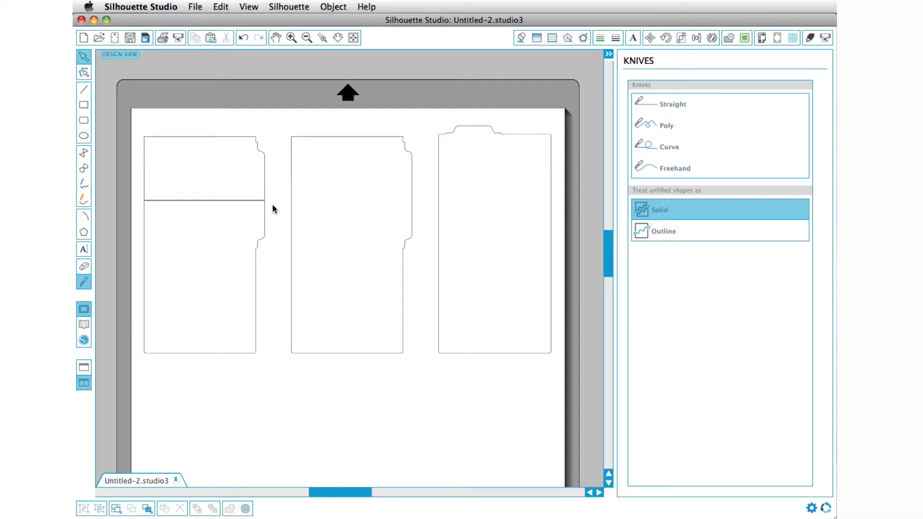
# Move the cut-off top piece down over the lower piece and weld them into one shorter tab.
pyautogui.click(203, 168)
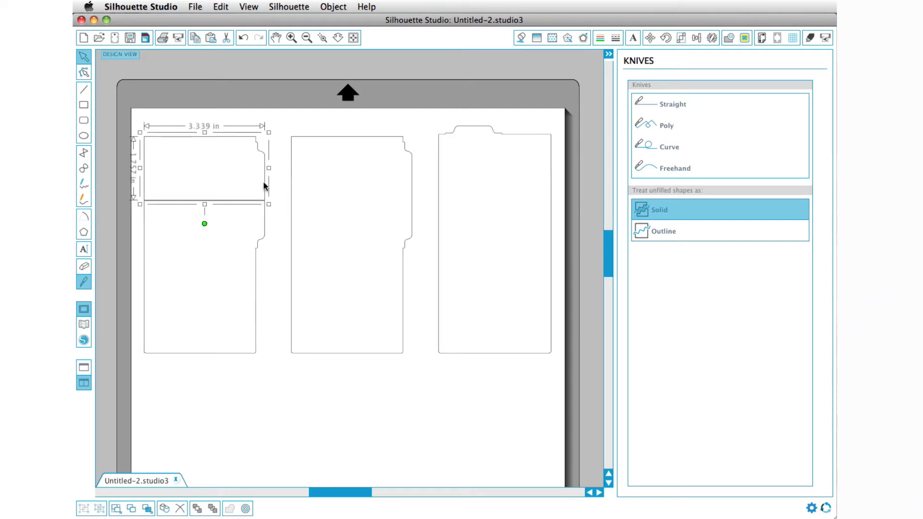
pyautogui.click(282, 147)
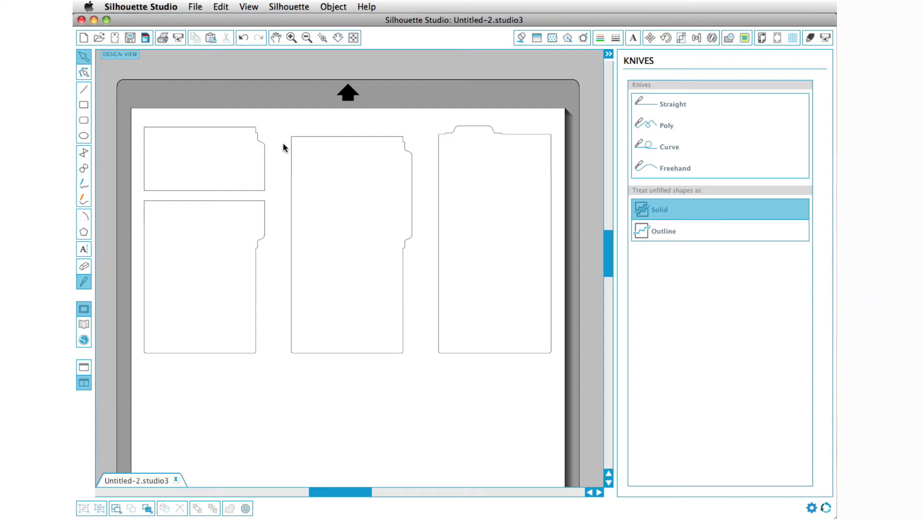
pyautogui.moveTo(208, 137)
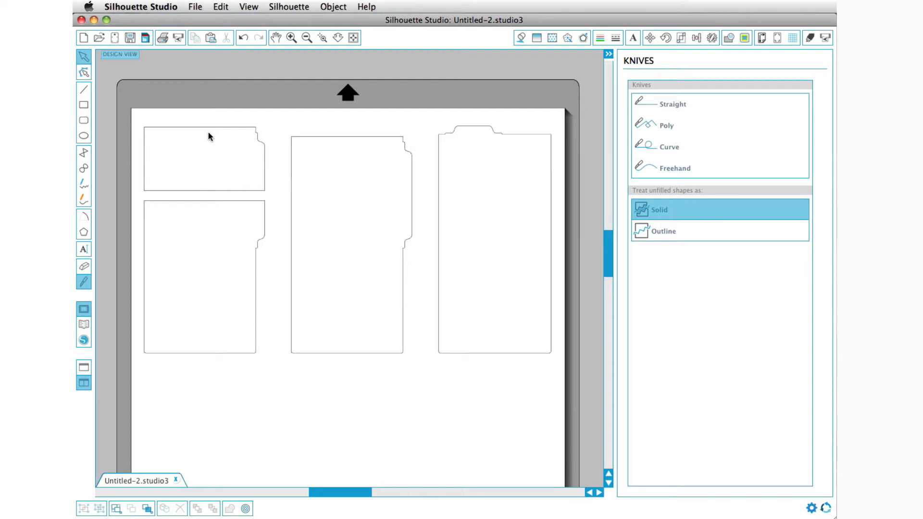
pyautogui.click(204, 158)
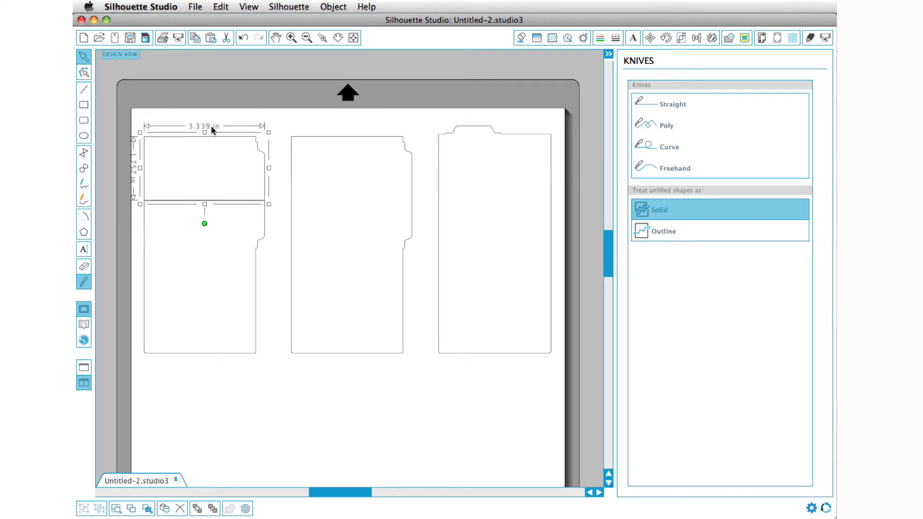
pyautogui.moveTo(204, 171); pyautogui.dragTo(203, 189)
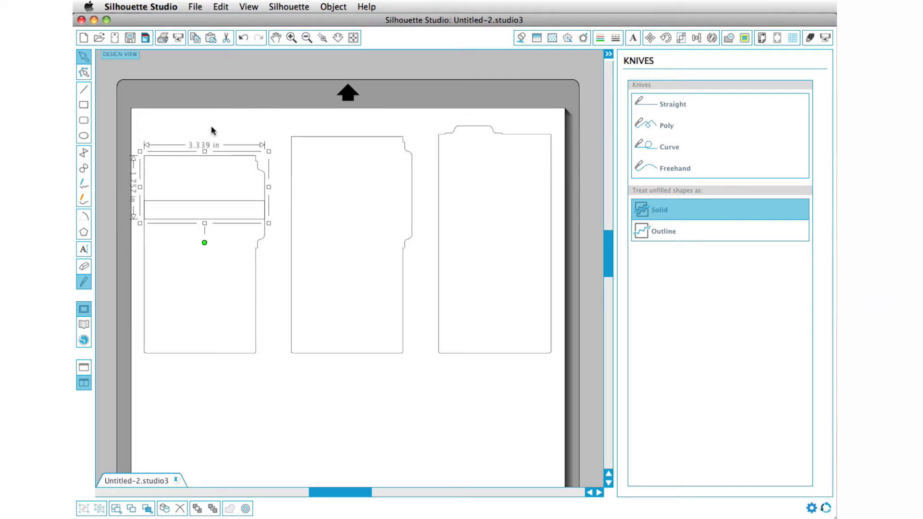
pyautogui.moveTo(256, 130)
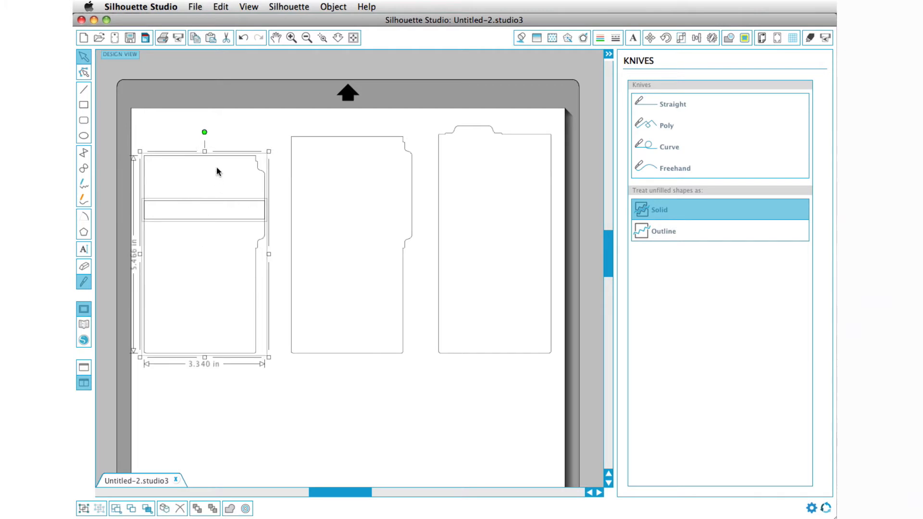
pyautogui.rightClick(218, 171)
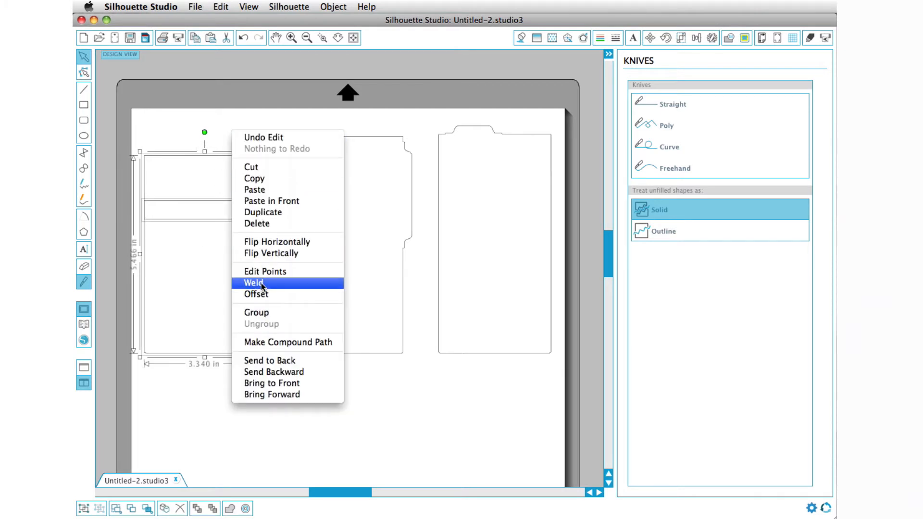
pyautogui.click(253, 282)
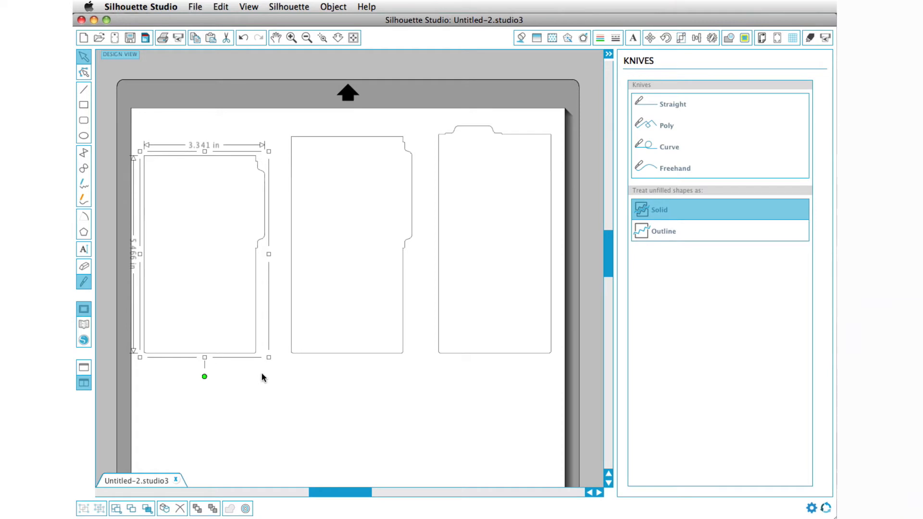
pyautogui.moveTo(664, 238)
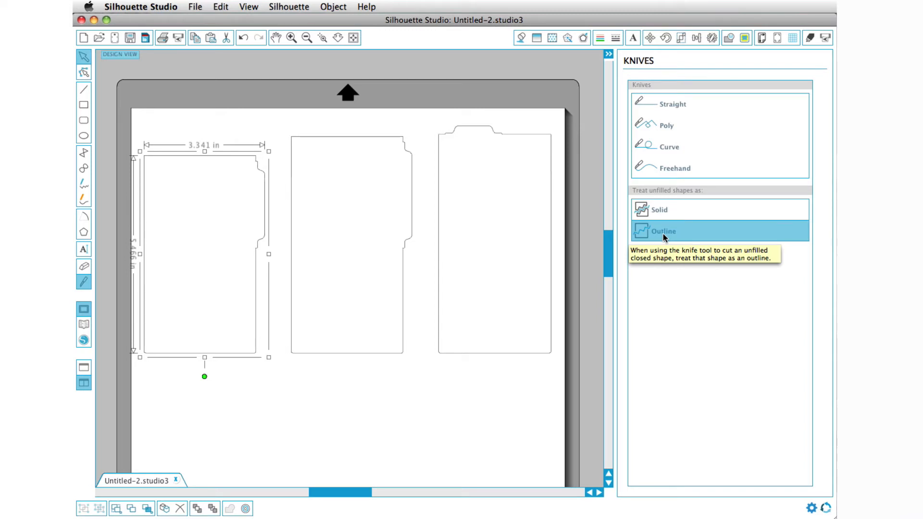
pyautogui.moveTo(413, 205)
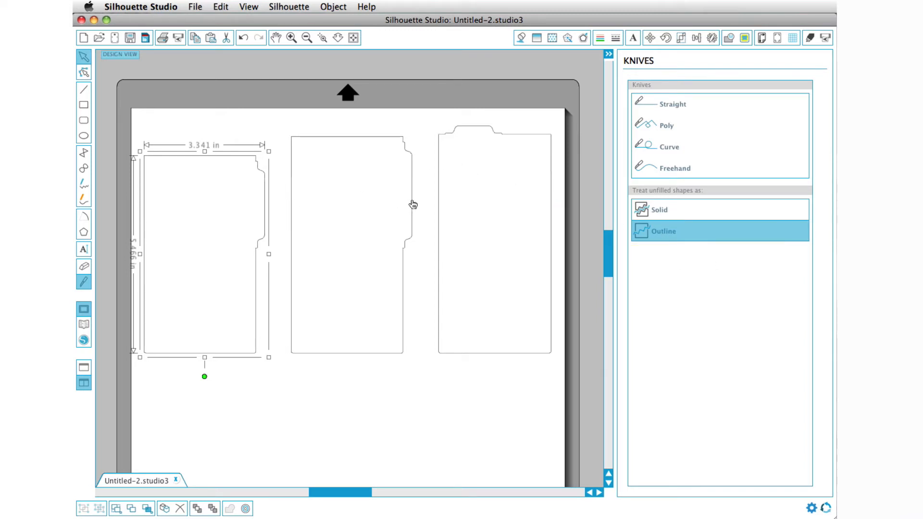
pyautogui.moveTo(315, 200)
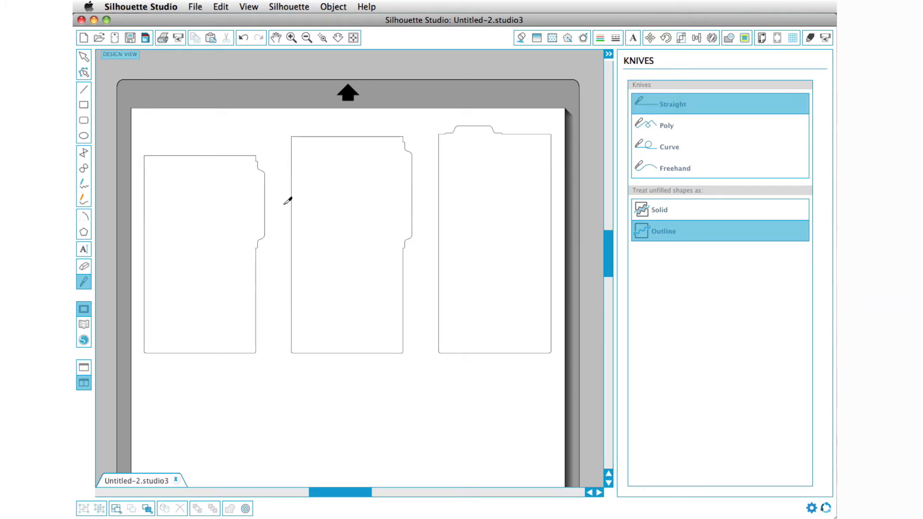
pyautogui.moveTo(286, 194)
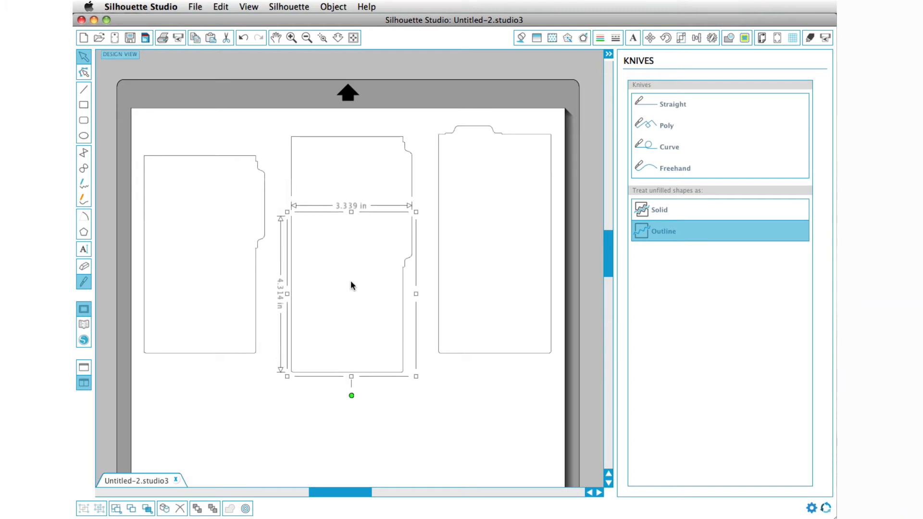
# Select both pieces of the cut middle tab and make them one compound path.
pyautogui.click(375, 263)
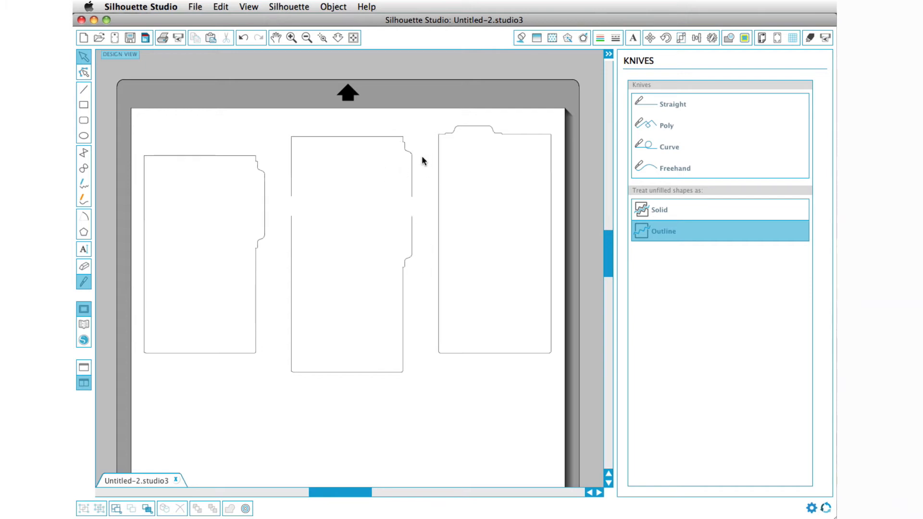
pyautogui.moveTo(416, 189)
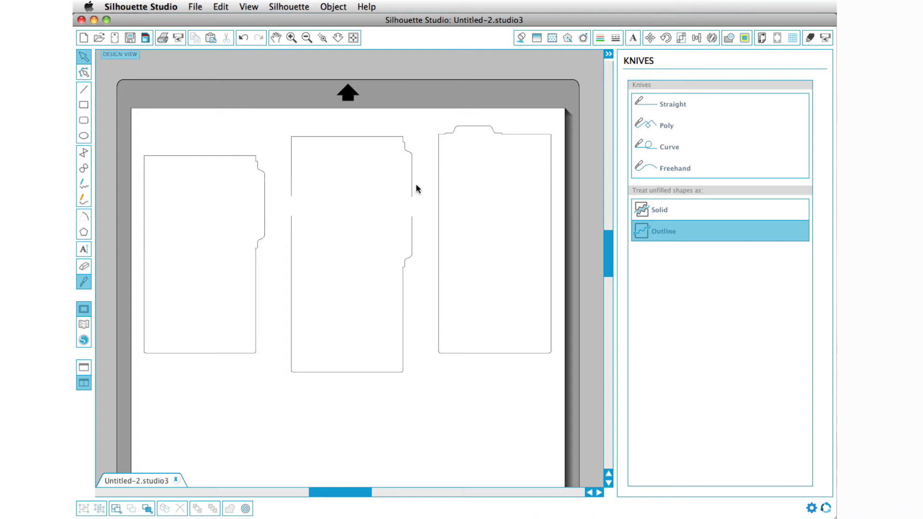
pyautogui.click(351, 171)
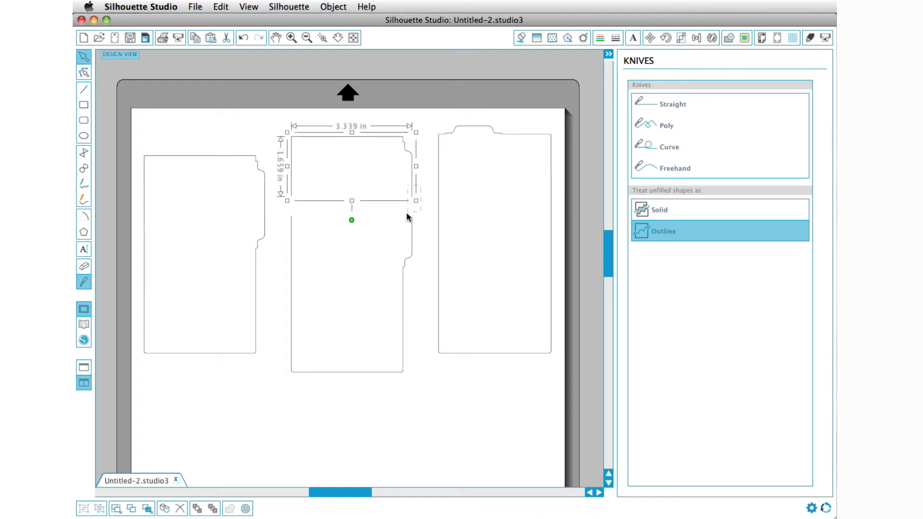
pyautogui.rightClick(350, 246)
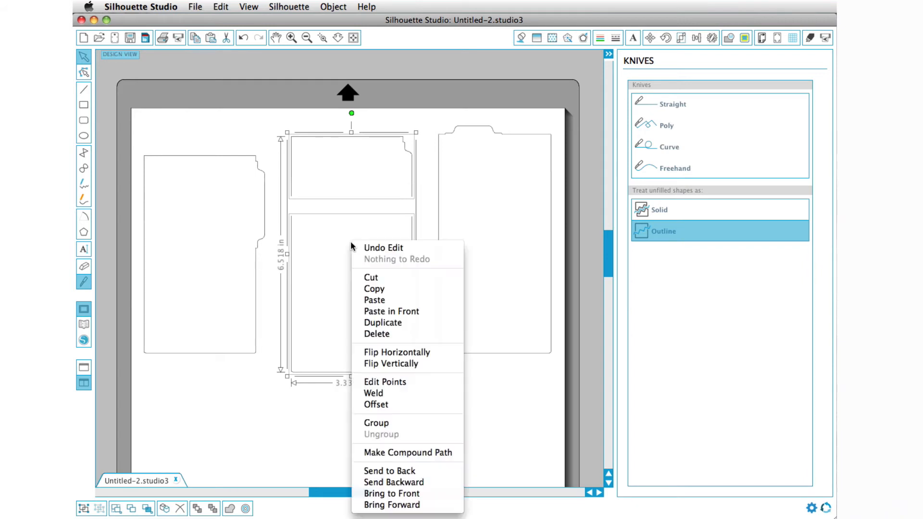
pyautogui.moveTo(407, 453)
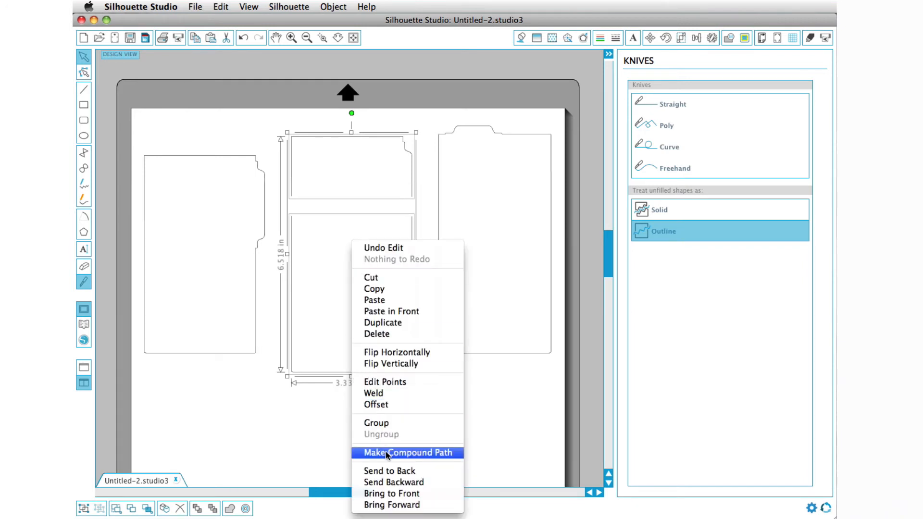
pyautogui.click(407, 452)
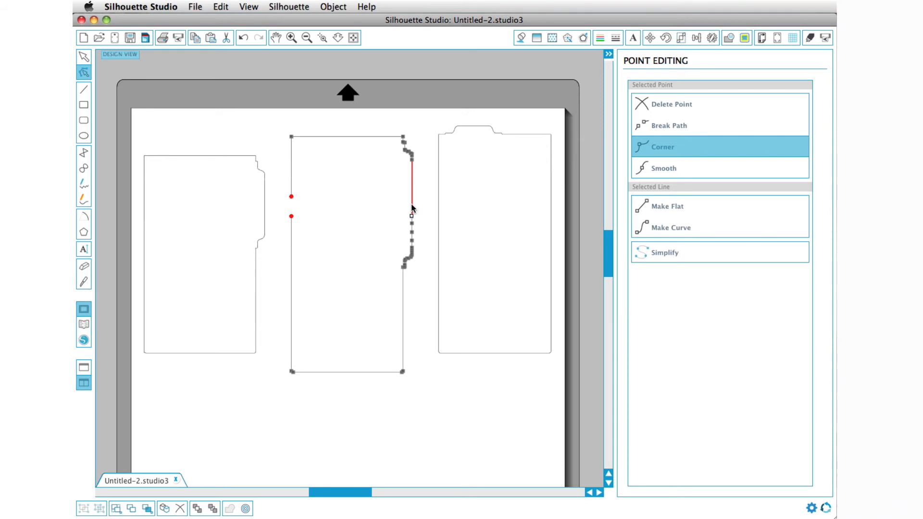
pyautogui.moveTo(291, 197)
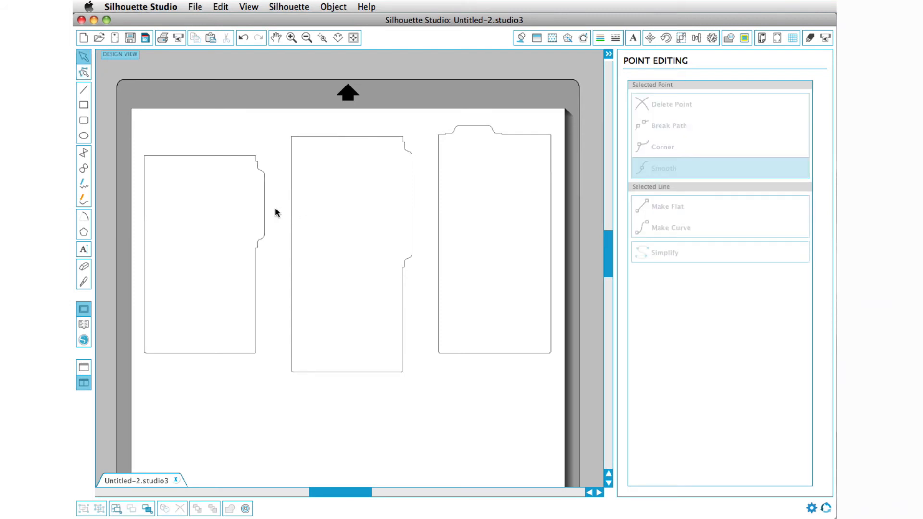
pyautogui.moveTo(346, 213)
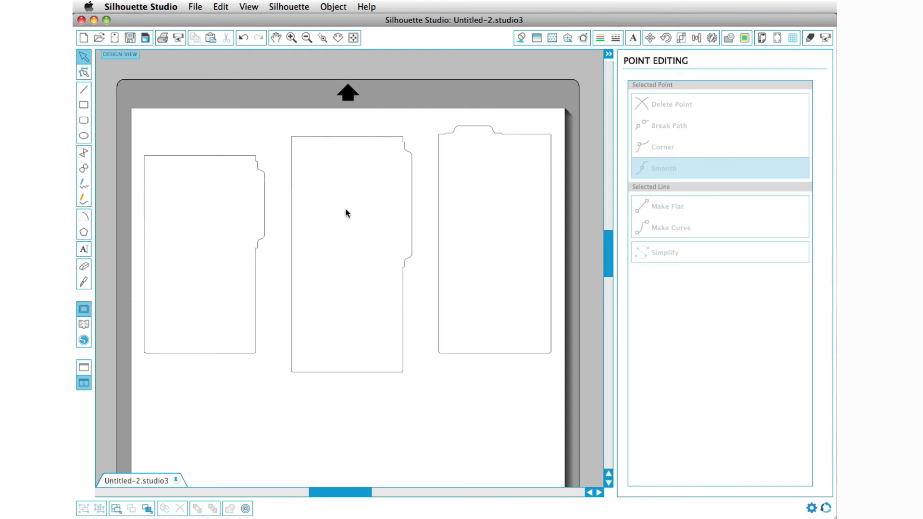
pyautogui.moveTo(421, 288)
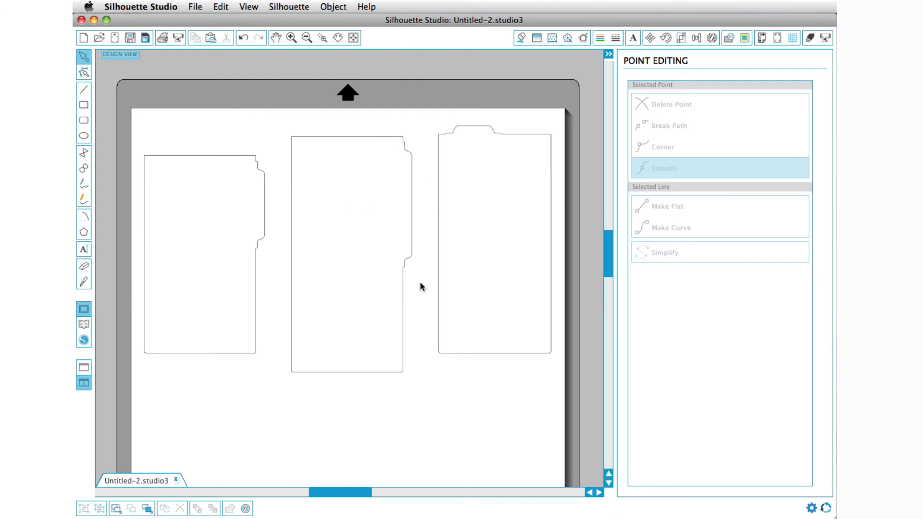
pyautogui.moveTo(429, 202)
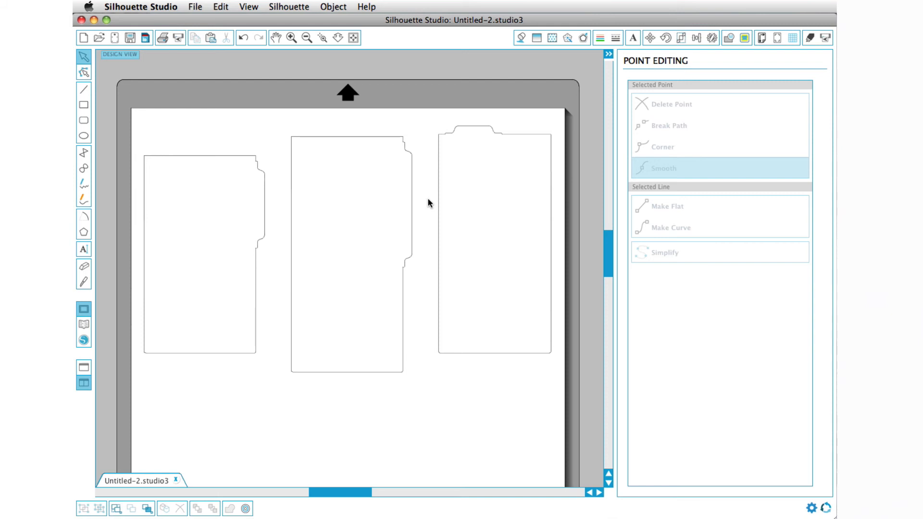
pyautogui.moveTo(513, 141)
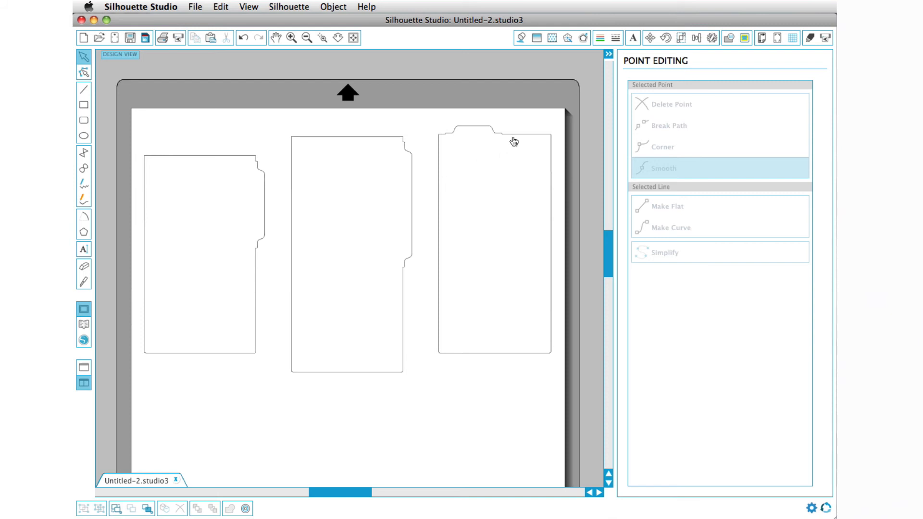
pyautogui.moveTo(477, 132)
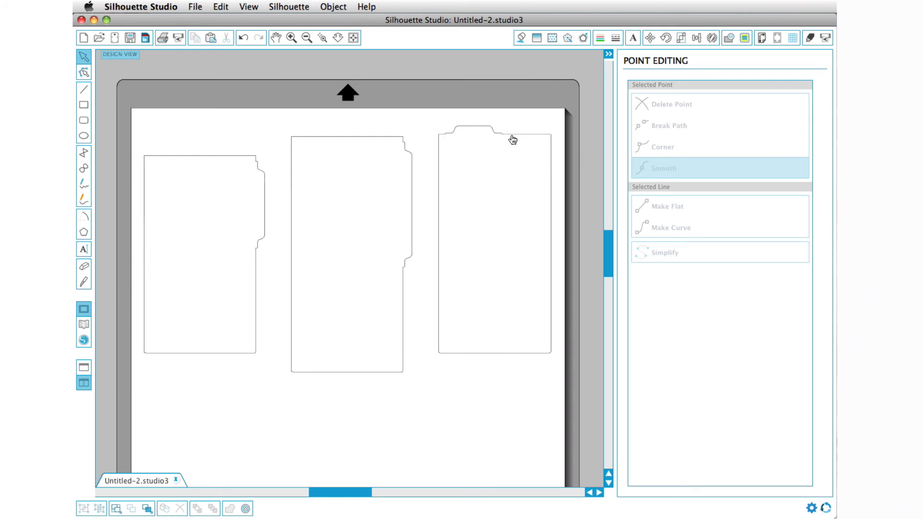
pyautogui.moveTo(487, 360)
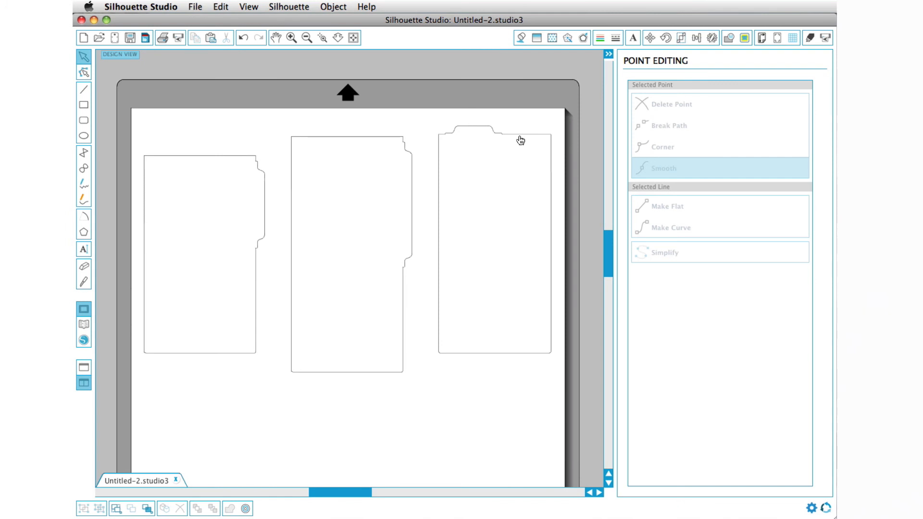
# Switch to the Knife tool to slice the right-hand tab vertically.
pyautogui.click(84, 281)
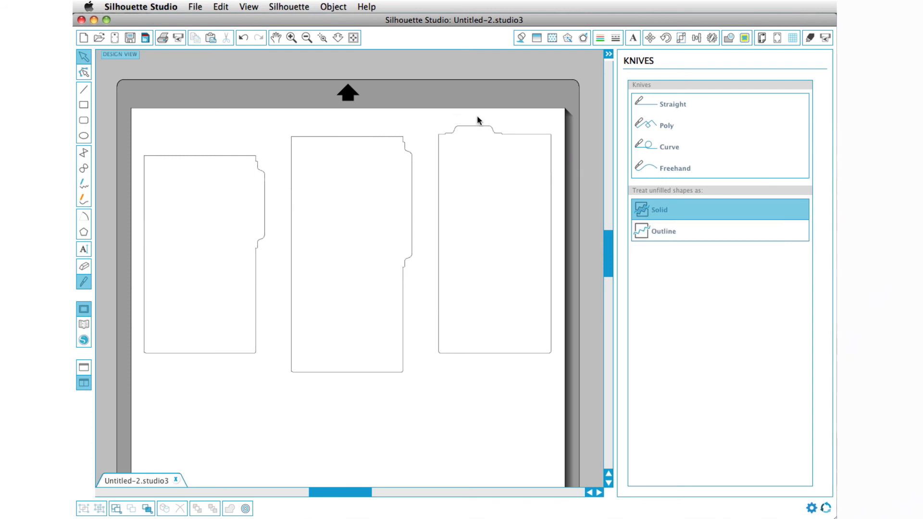
pyautogui.moveTo(507, 131)
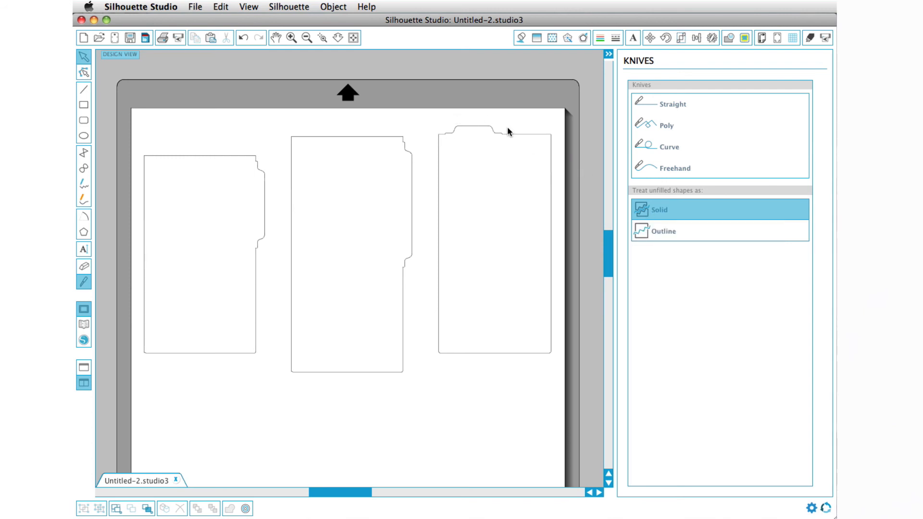
pyautogui.moveTo(508, 134)
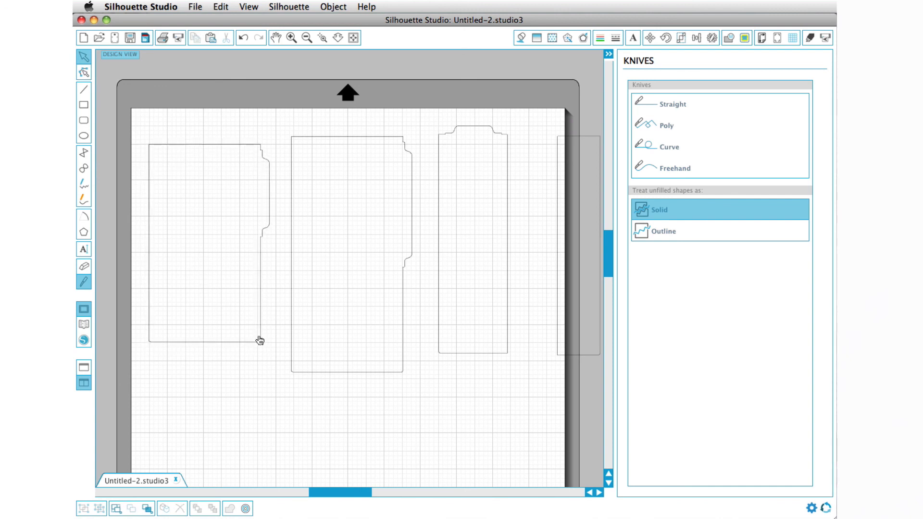
pyautogui.moveTo(207, 141)
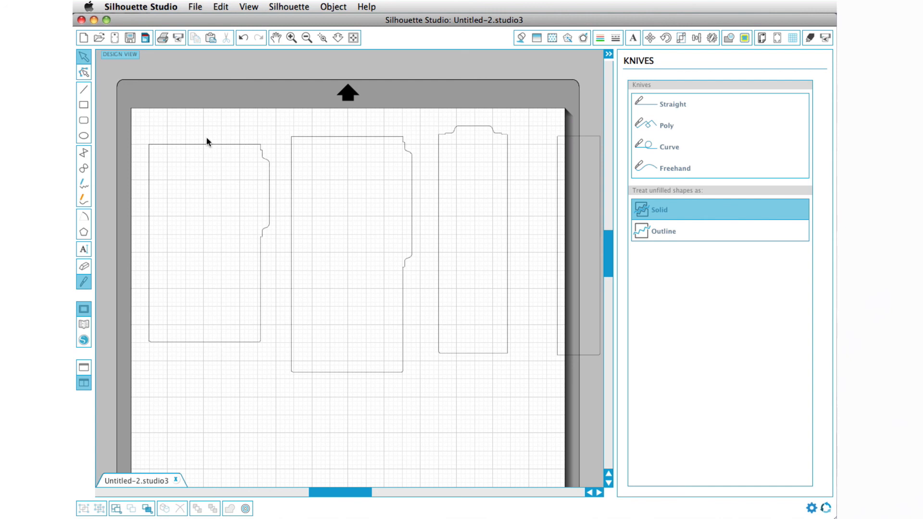